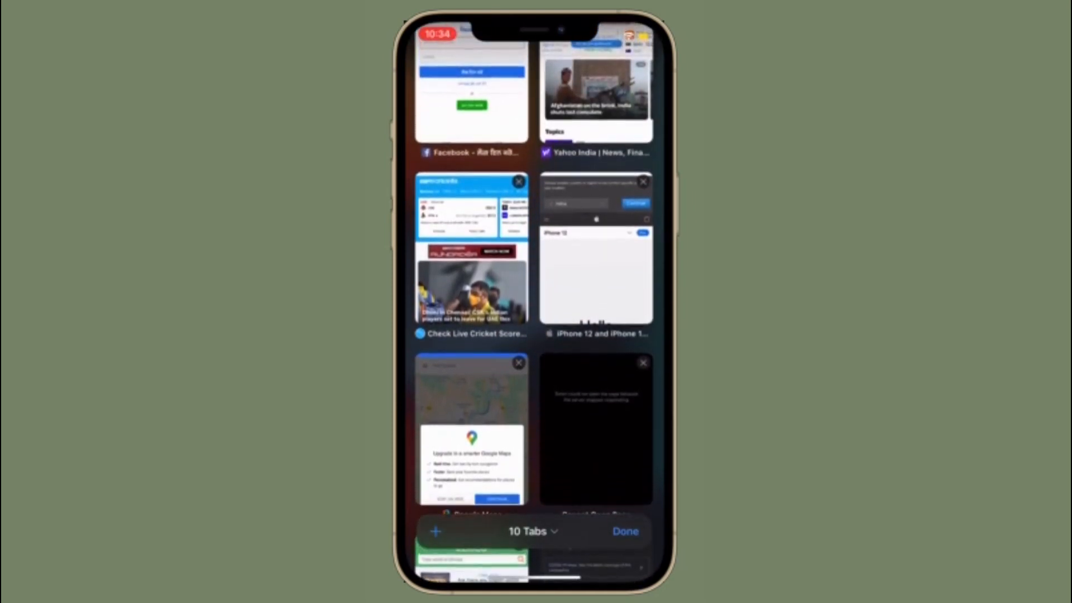
Review the 10-tab overview, then start a new tab showing the Favourites start page.
{"action": "scroll", "scroll_direction": "down", "scroll_amount": 3}
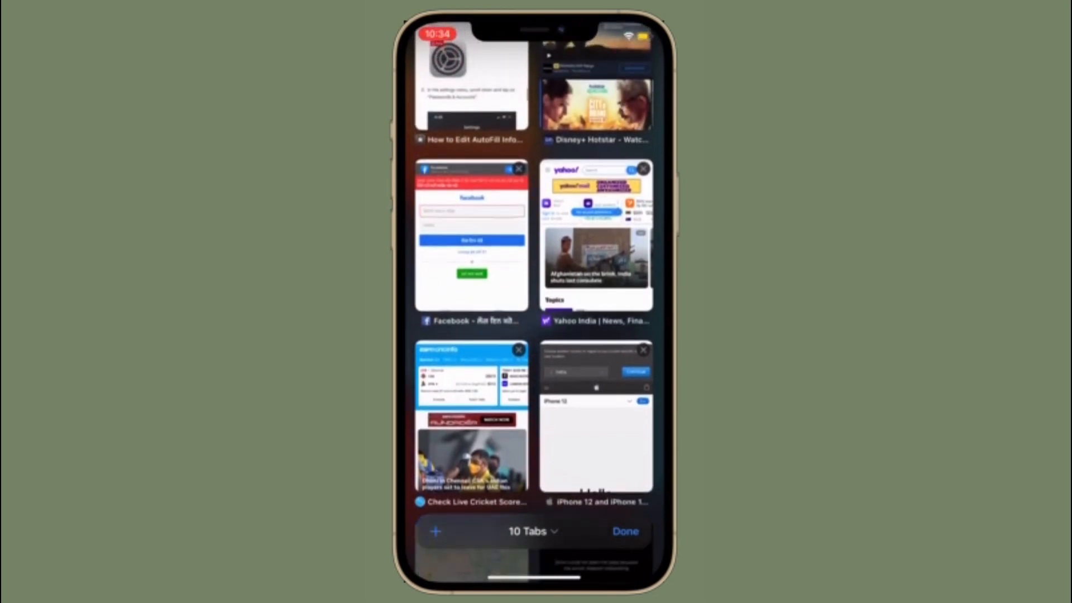
{"action": "scroll", "scroll_direction": "down", "scroll_amount": 3}
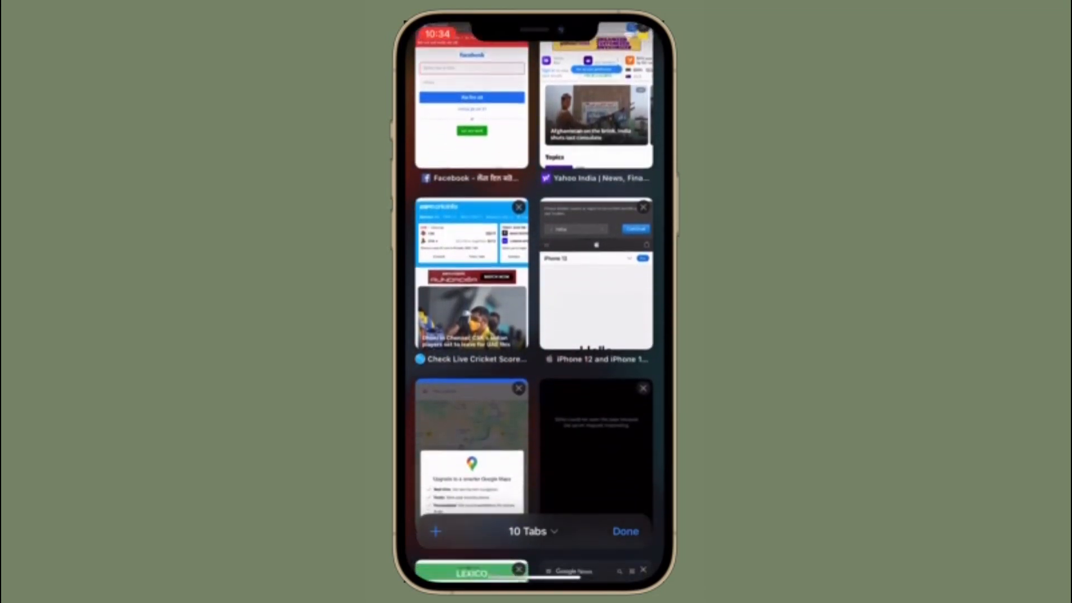
{"action": "scroll", "scroll_direction": "down", "scroll_amount": 3}
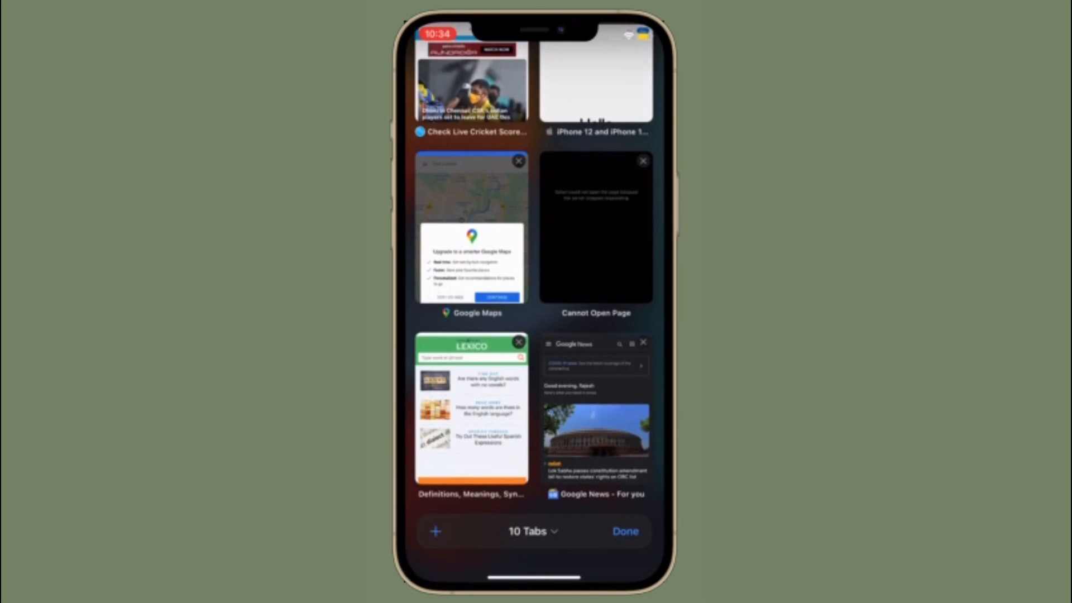
{"action": "left_click", "coordinate": [624, 530]}
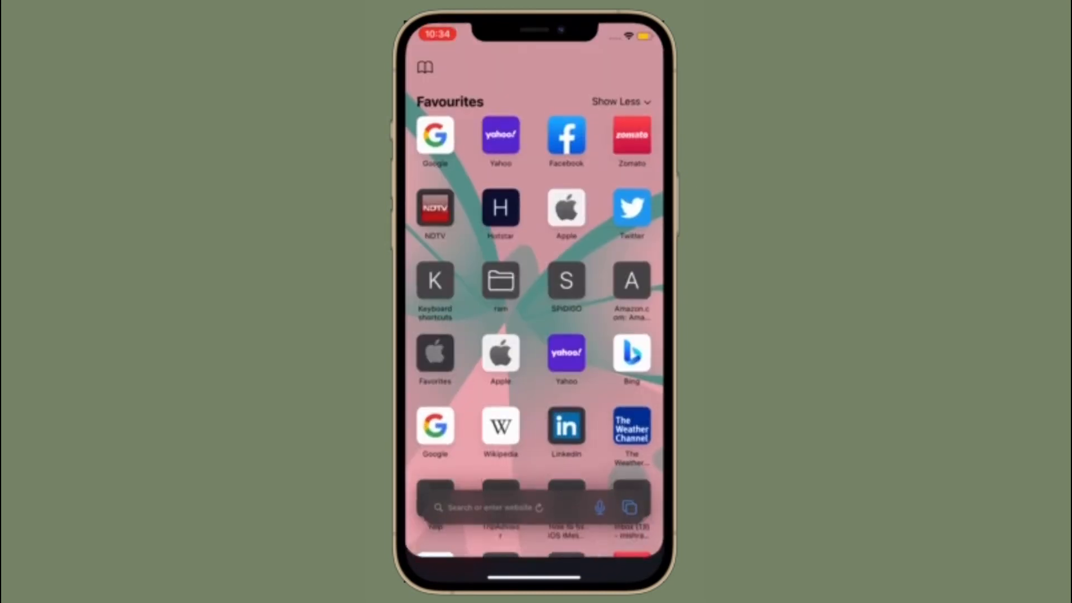
{"action": "scroll", "scroll_direction": "down", "scroll_amount": 3}
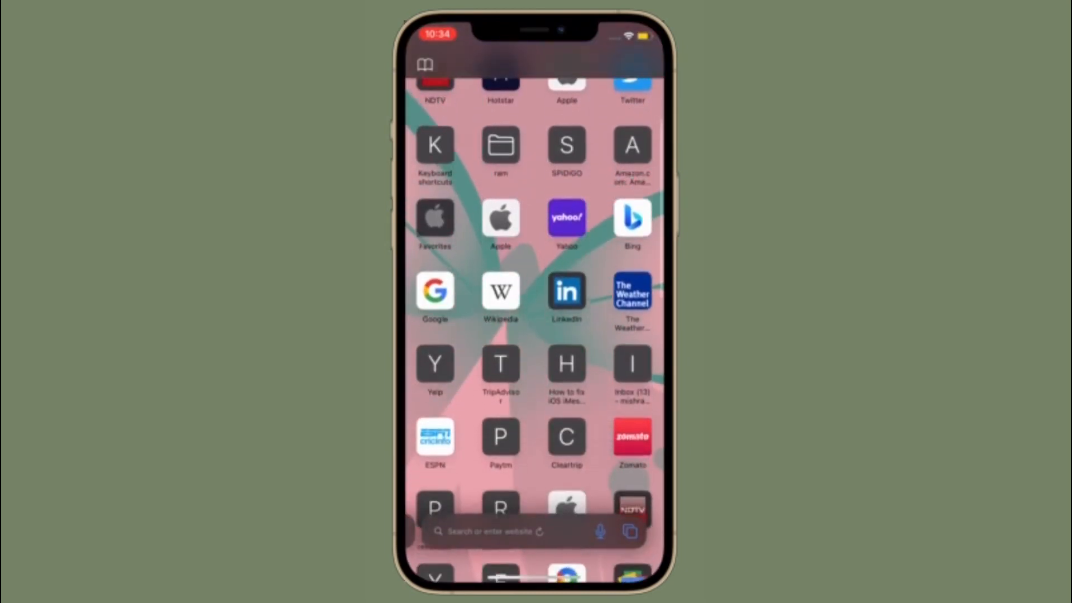
{"action": "scroll", "scroll_direction": "up", "scroll_amount": 3}
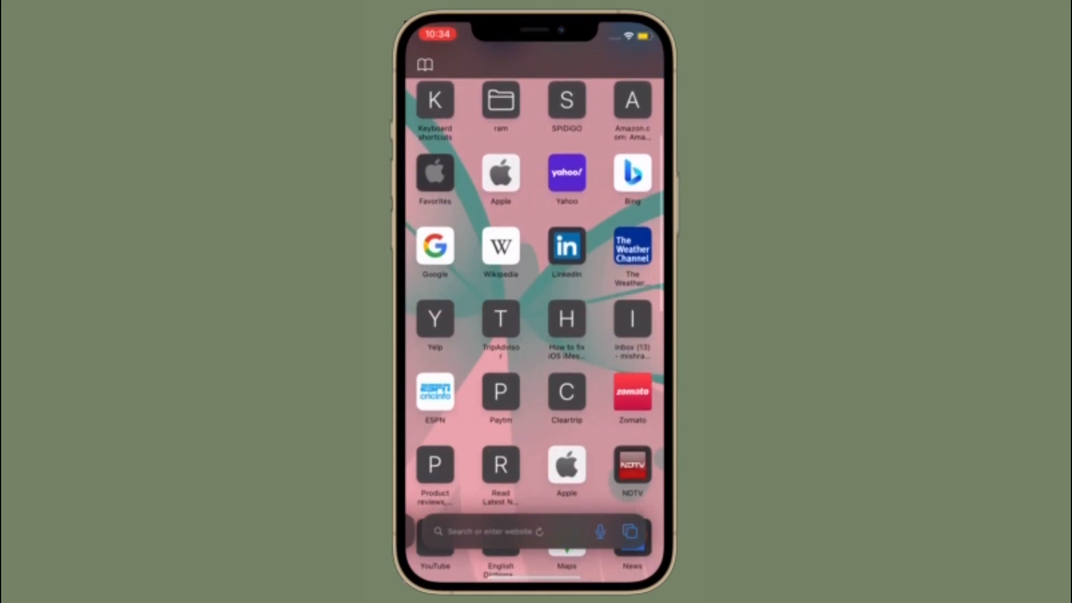
Go back to the tab overview and look through its 11 open tabs, including Wikipedia.
{"action": "left_click", "coordinate": [630, 531]}
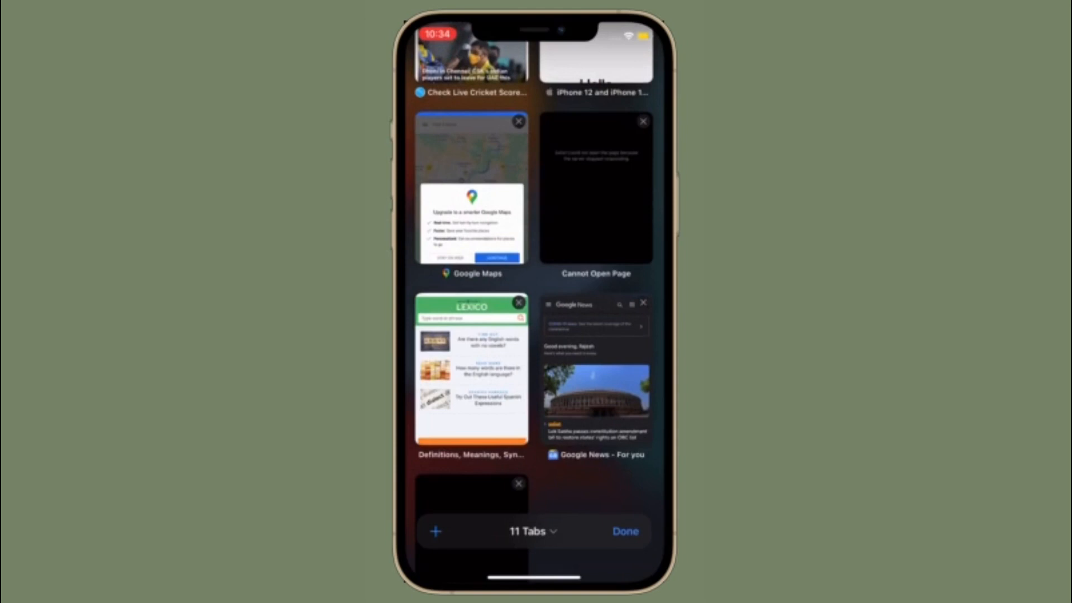
{"action": "scroll", "scroll_direction": "down", "scroll_amount": 3}
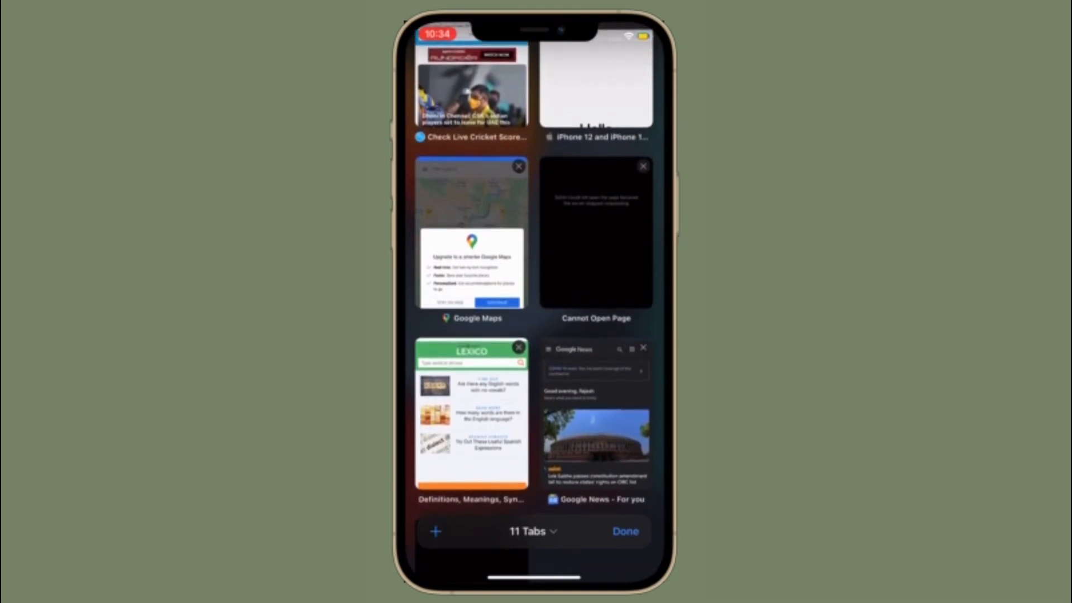
{"action": "scroll", "scroll_direction": "down", "scroll_amount": 3}
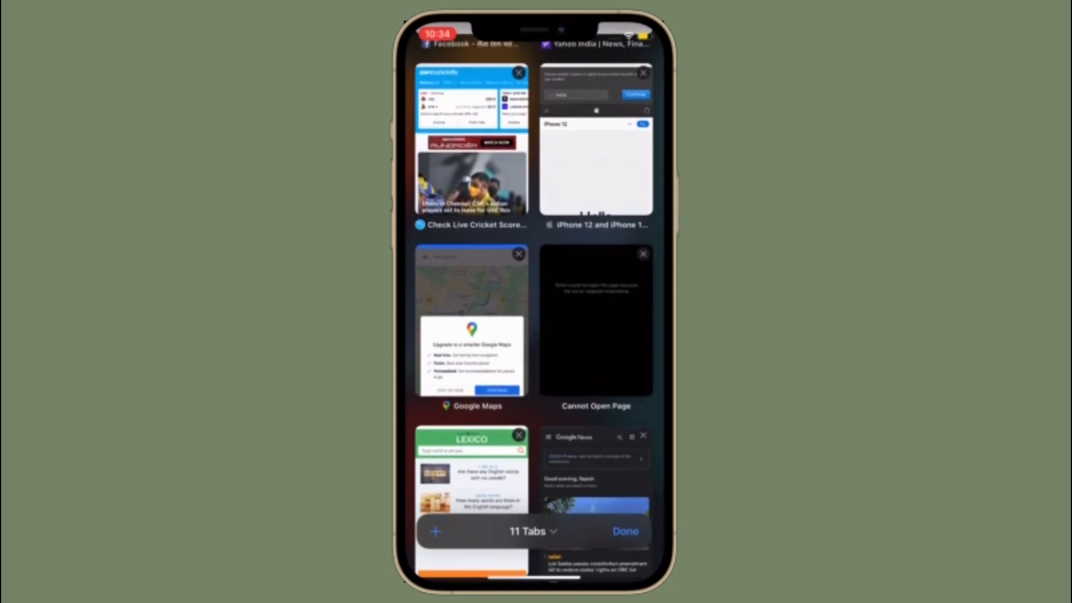
{"action": "scroll", "scroll_direction": "up", "scroll_amount": 3}
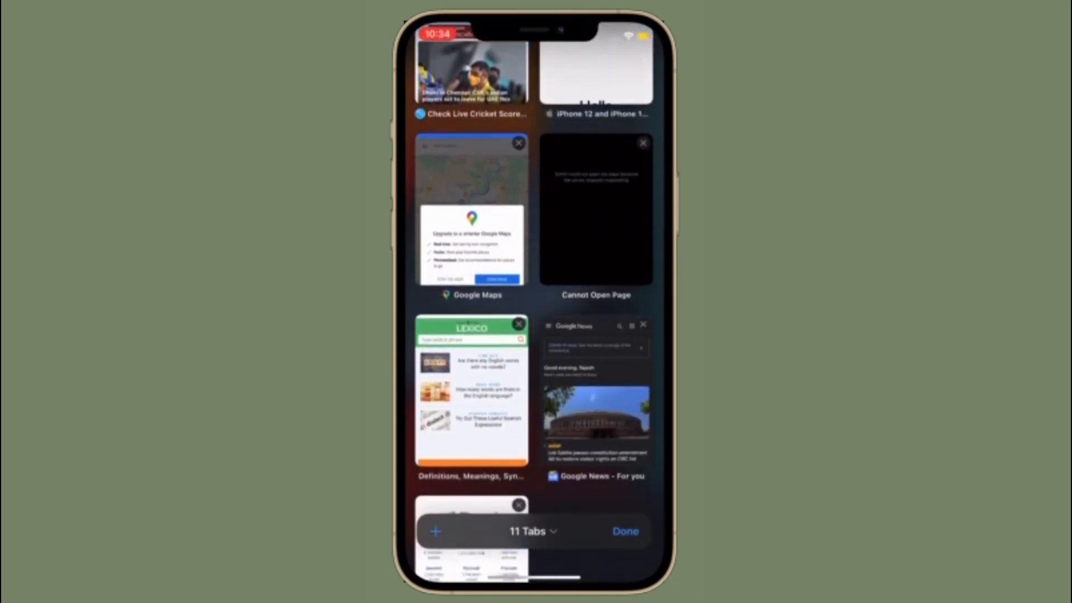
{"action": "scroll", "scroll_direction": "down", "scroll_amount": 3}
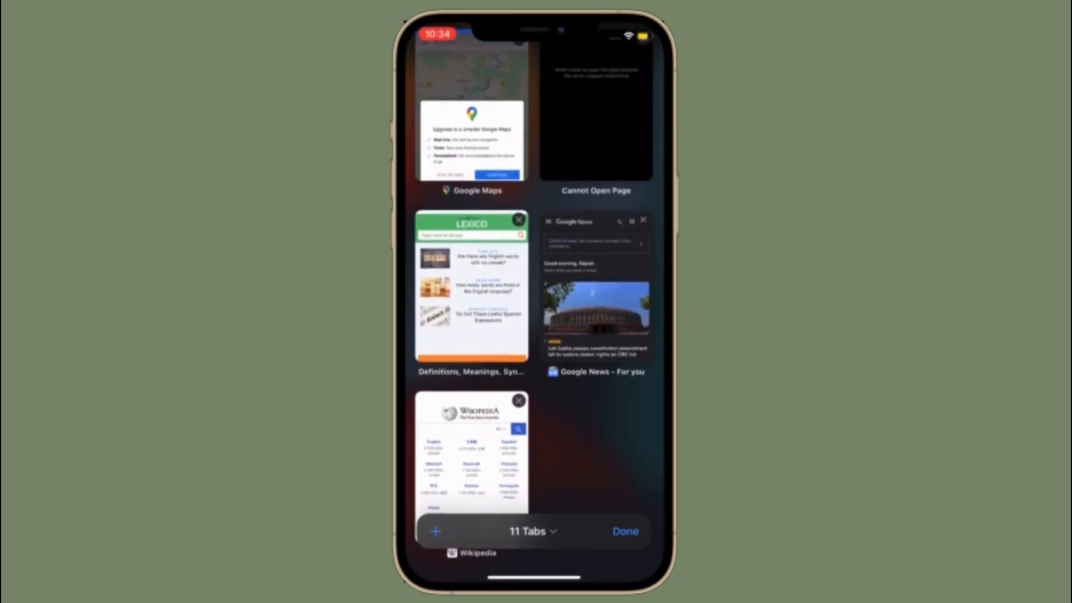
{"action": "scroll", "scroll_direction": "down", "scroll_amount": 3}
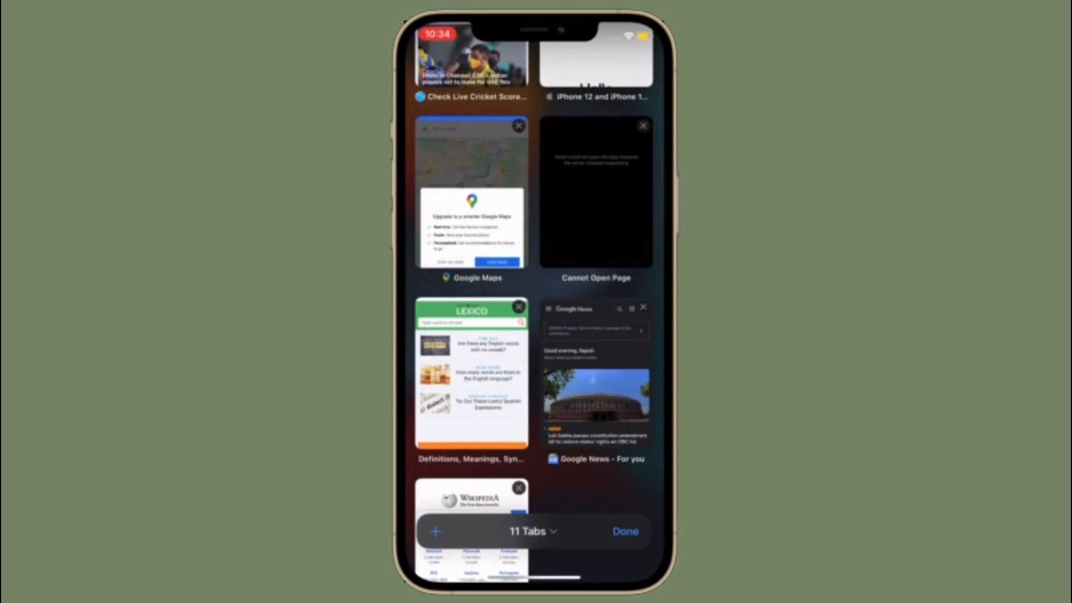
Close the Wikipedia tab so the overview is back to 10 open tabs.
{"action": "left_click", "coordinate": [533, 532]}
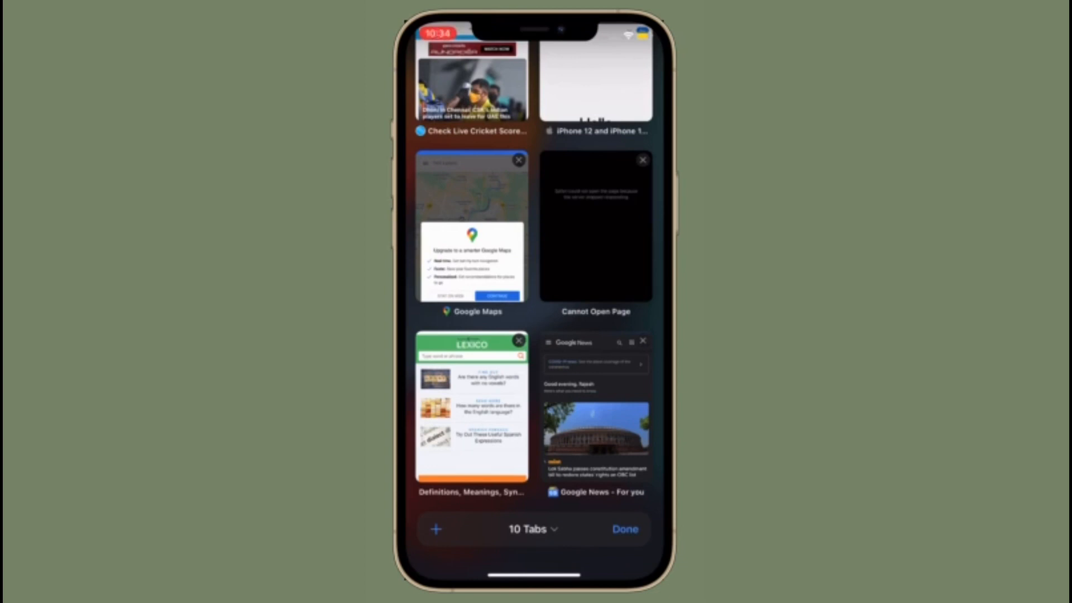
{"action": "scroll", "scroll_direction": "down", "scroll_amount": 3}
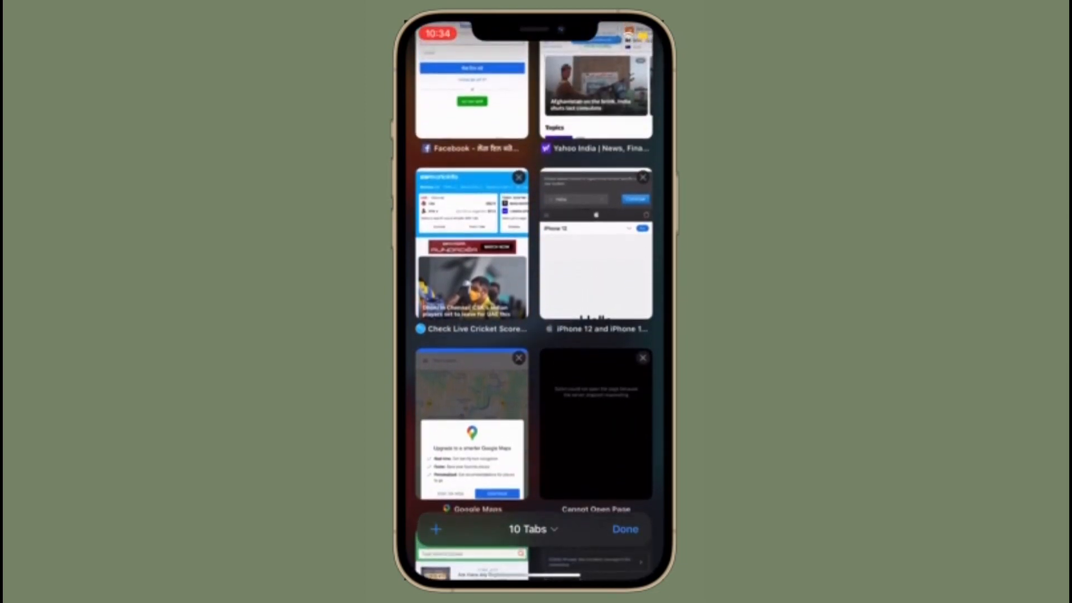
{"action": "scroll", "scroll_direction": "down", "scroll_amount": 3}
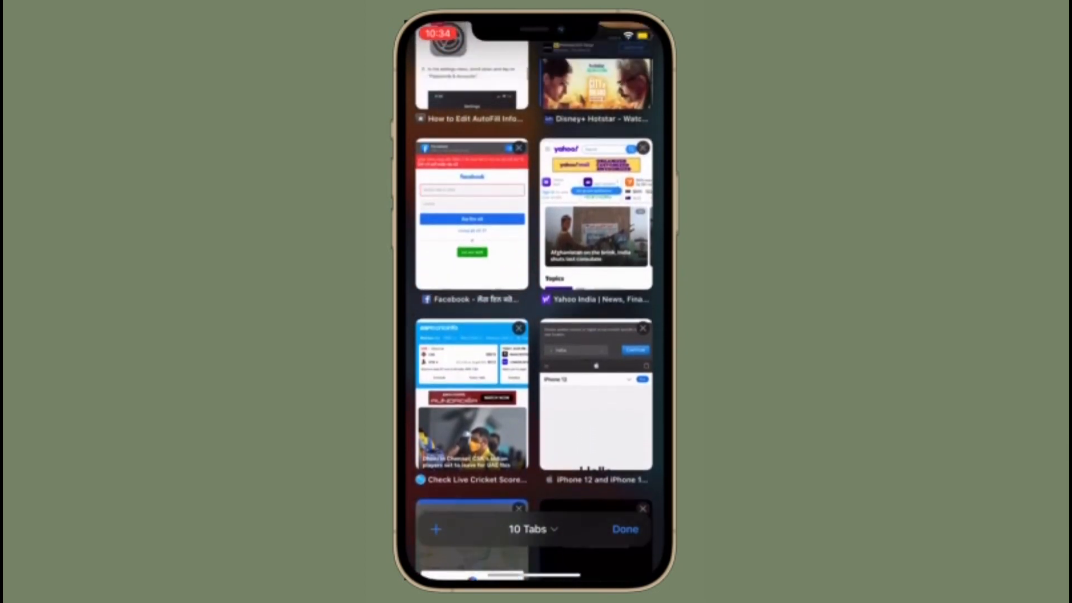
{"action": "scroll", "scroll_direction": "down", "scroll_amount": 3}
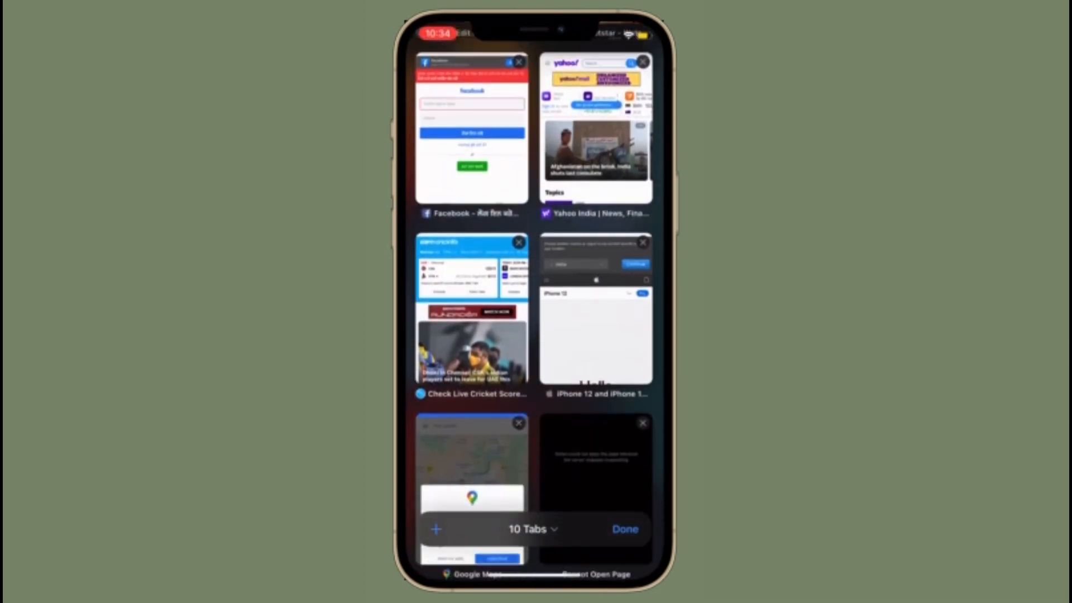
{"action": "scroll", "scroll_direction": "down", "scroll_amount": 3}
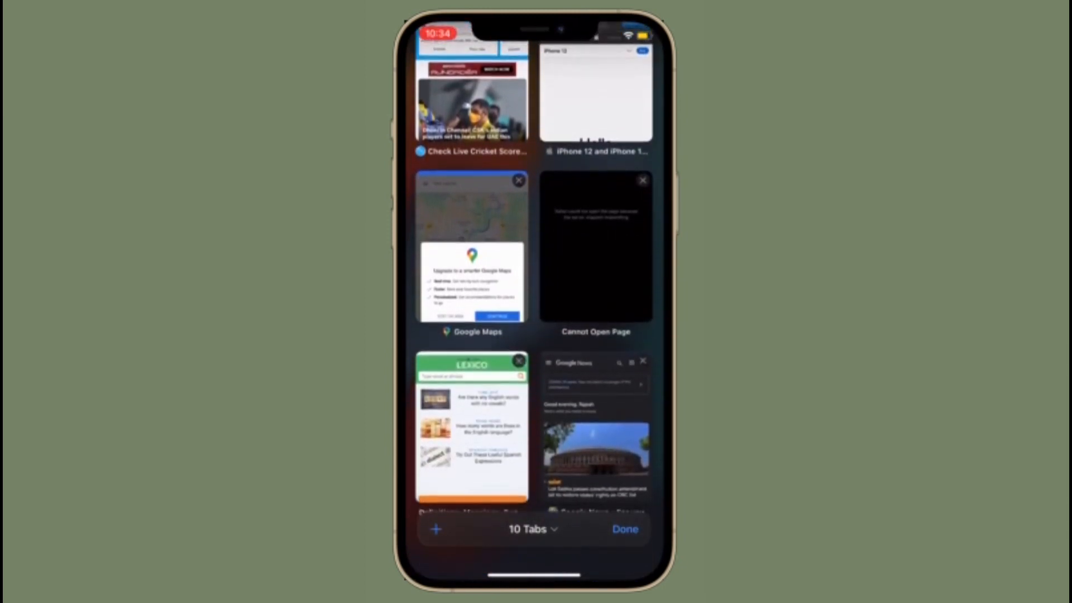
{"action": "scroll", "scroll_direction": "up", "scroll_amount": 3}
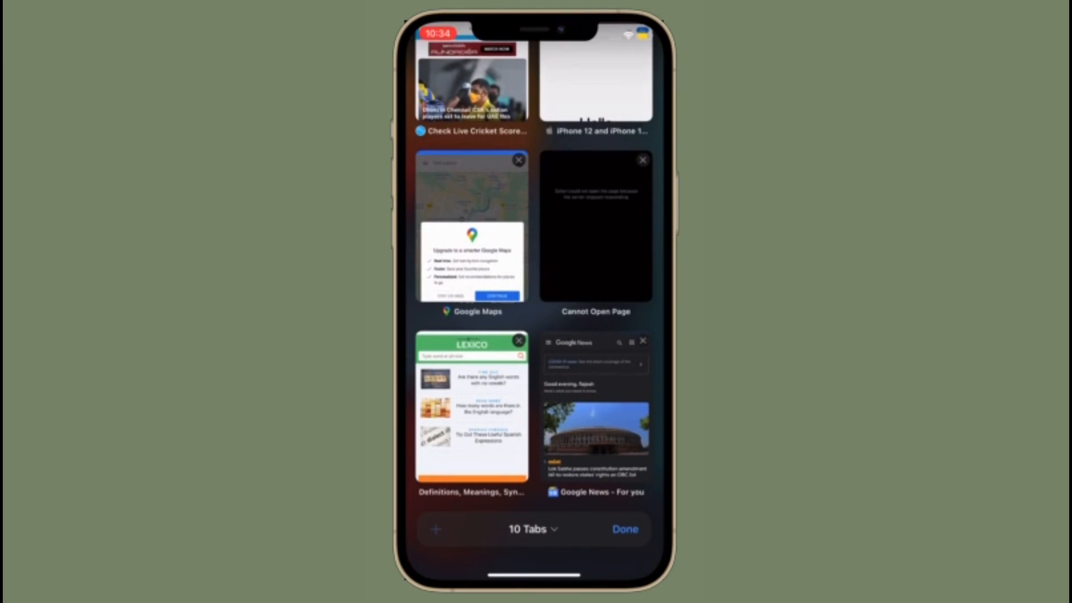
Add a blank new tab and return to the overview, now counting 11 tabs.
{"action": "left_click", "coordinate": [623, 528]}
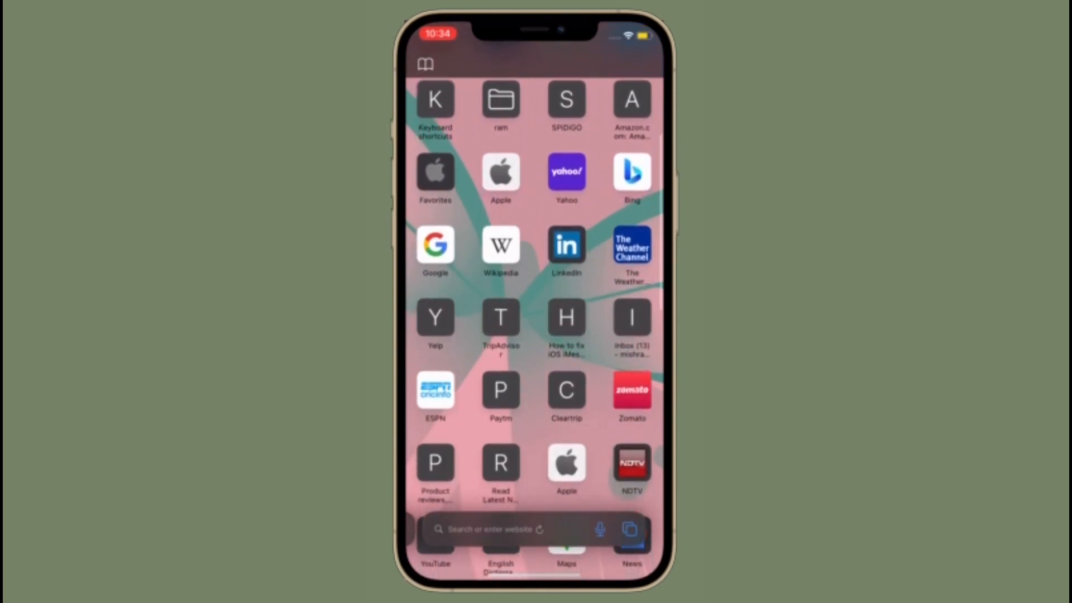
{"action": "left_click", "coordinate": [628, 529]}
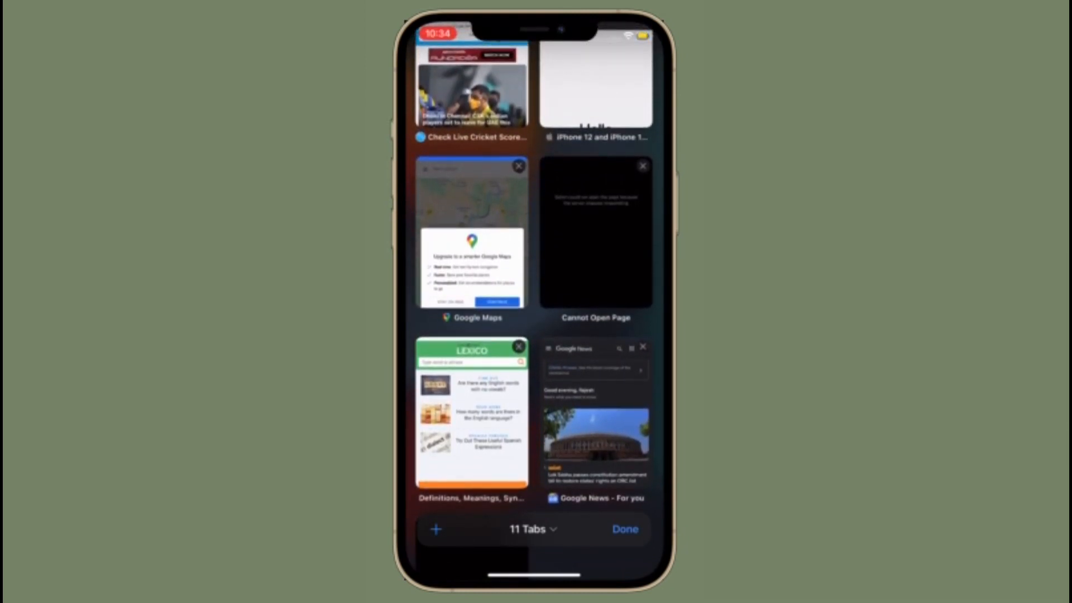
{"action": "scroll", "scroll_direction": "down", "scroll_amount": 3}
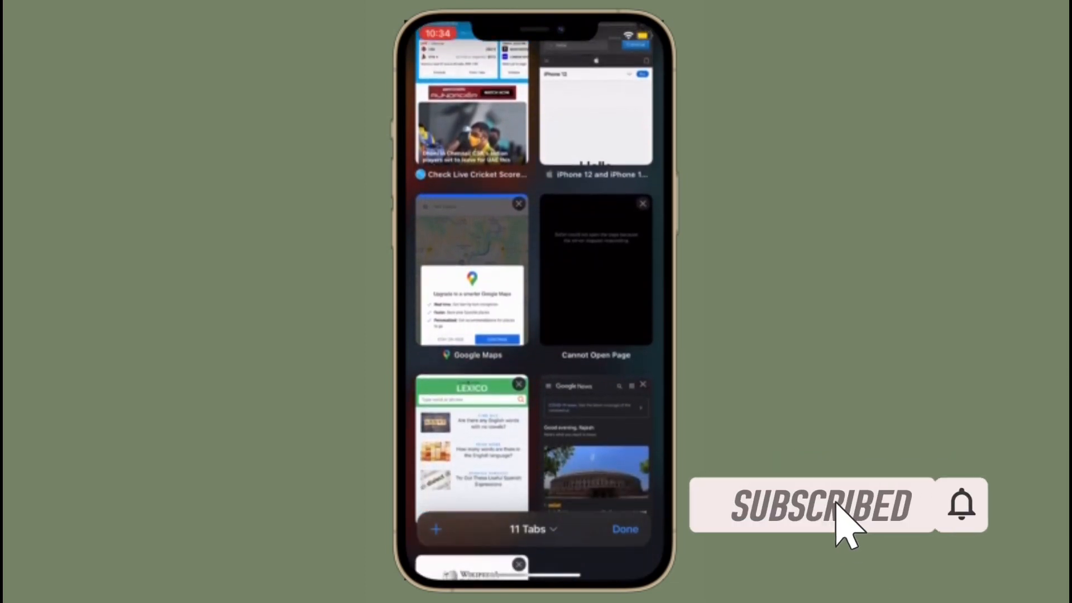
{"action": "scroll", "scroll_direction": "down", "scroll_amount": 3}
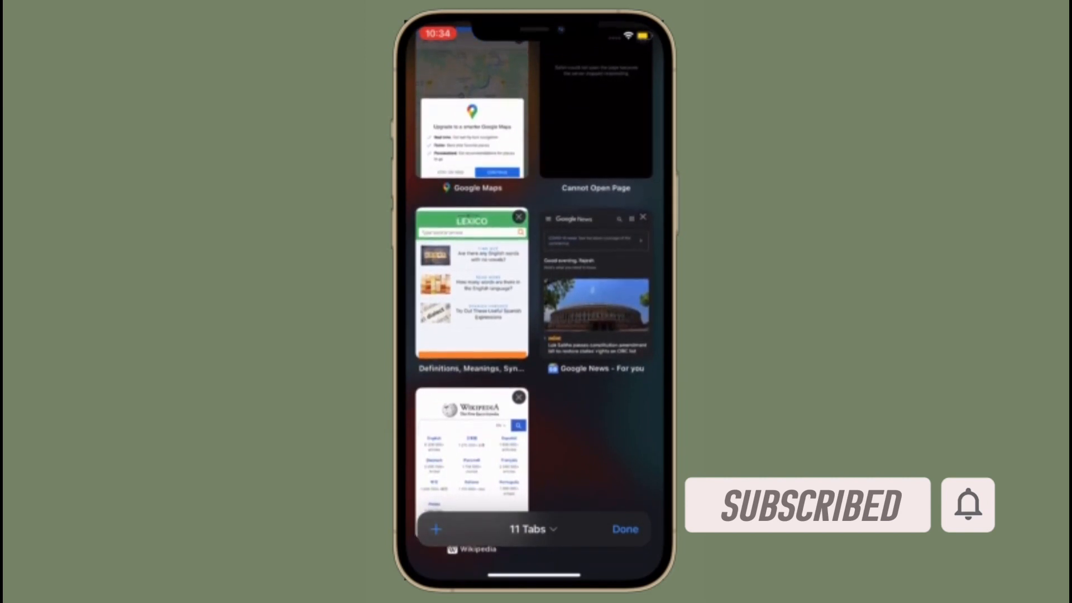
{"action": "scroll", "scroll_direction": "down", "scroll_amount": 3}
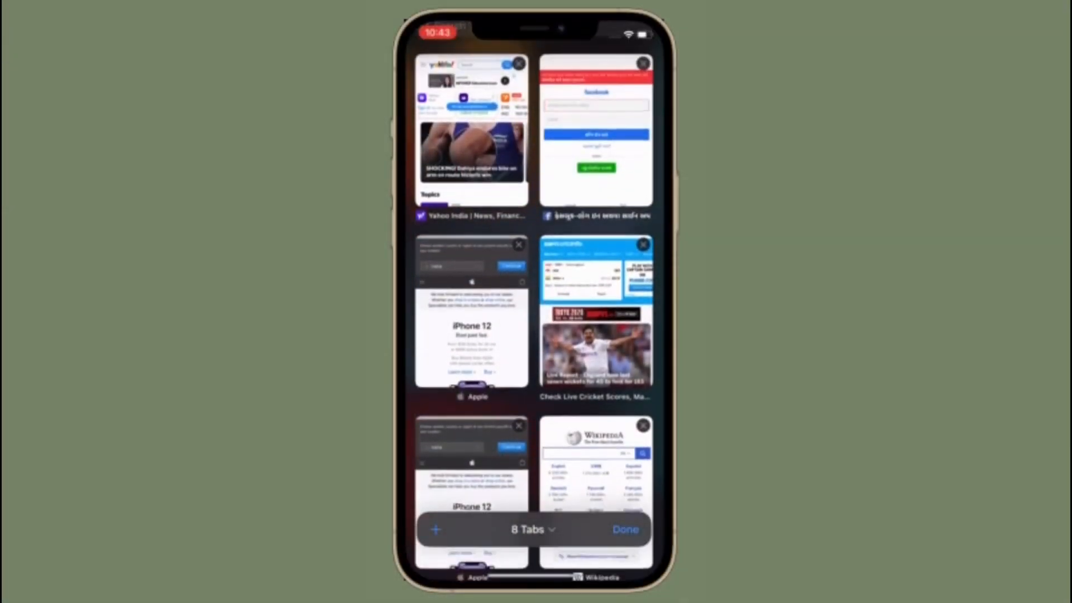
Scroll the 8-tab overview while the cricket scores tab is dragged ahead of Yahoo India.
{"action": "scroll", "scroll_direction": "down", "scroll_amount": 3}
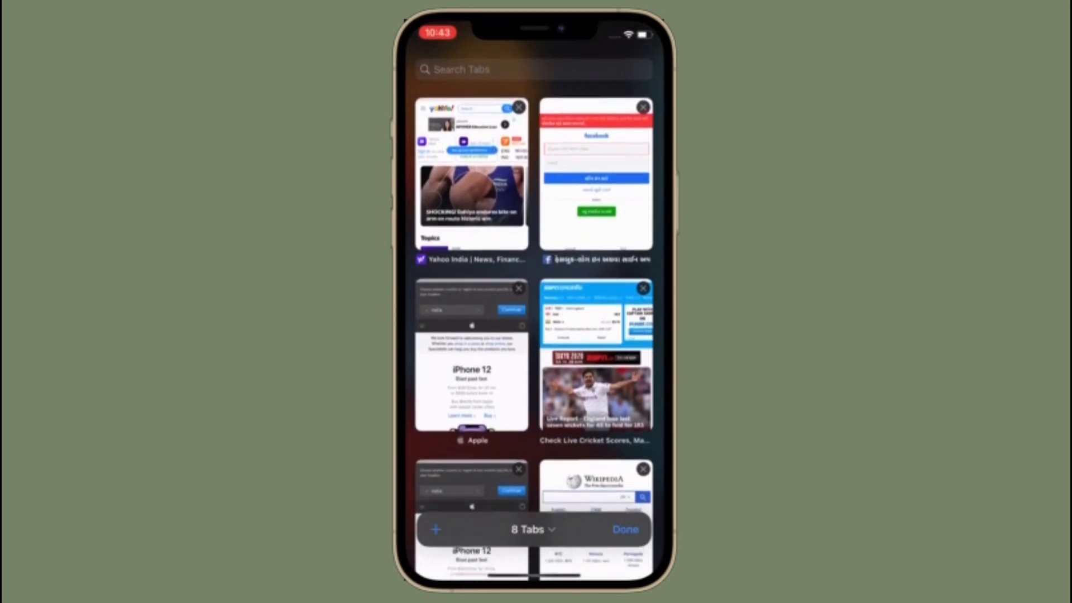
{"action": "scroll", "scroll_direction": "up", "scroll_amount": 3}
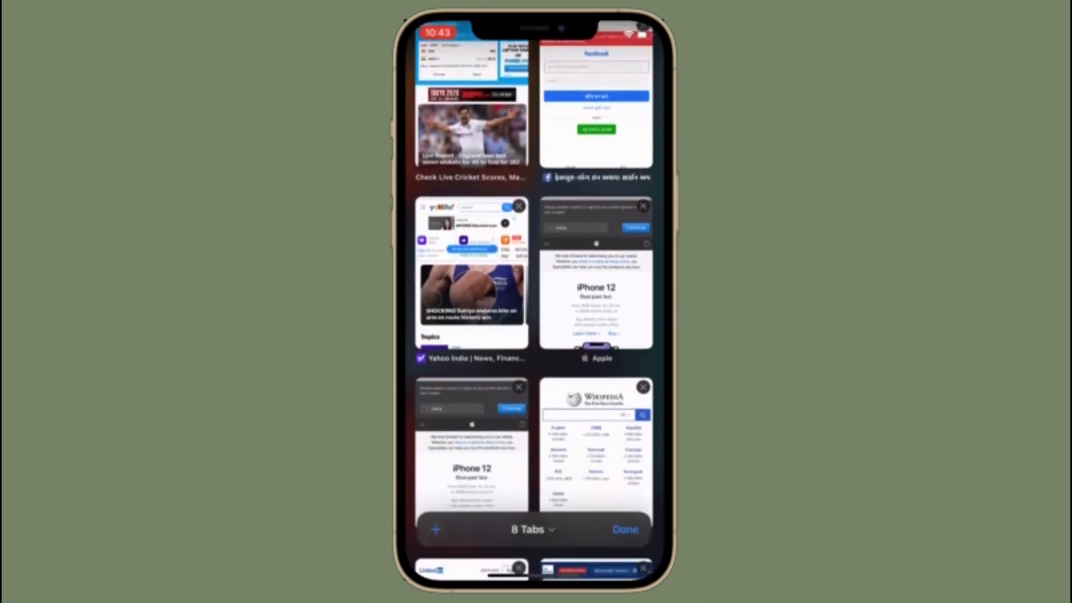
{"action": "scroll", "scroll_direction": "down", "scroll_amount": 3}
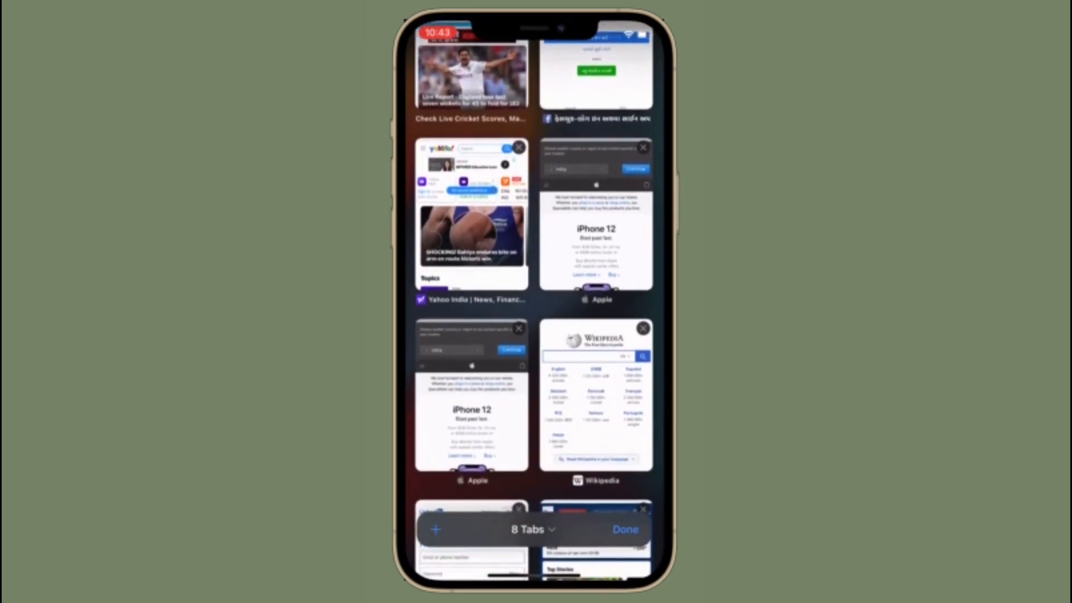